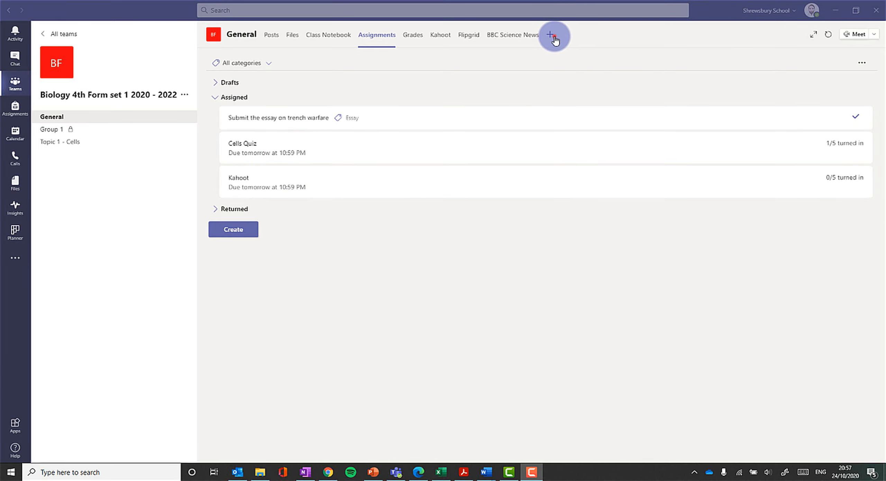
# Add the Insights app as a new tab in the Biology team's General channel
pyautogui.click(553, 35)
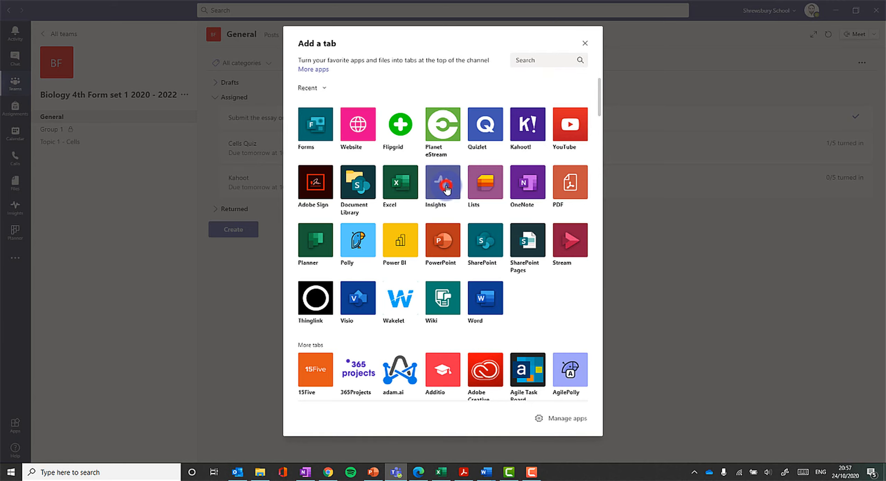
pyautogui.click(442, 184)
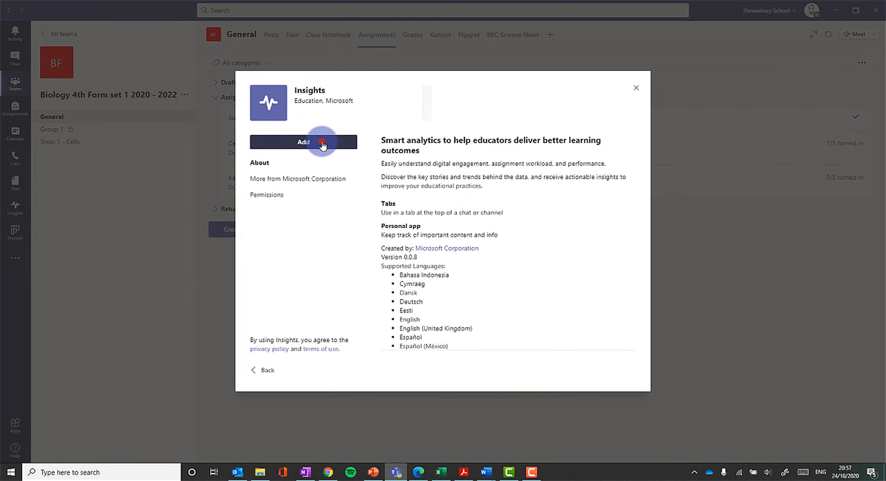
pyautogui.click(303, 142)
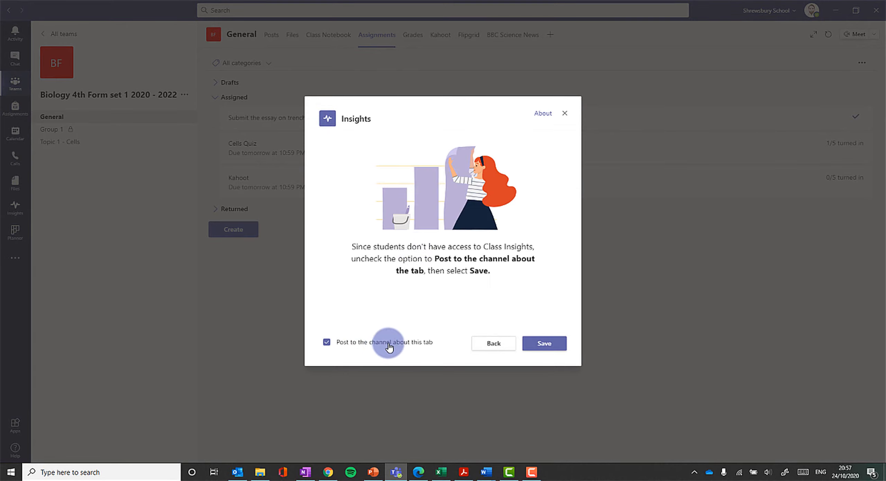
# Save the Insights tab with 'Post to the channel about this tab' turned off
pyautogui.click(326, 341)
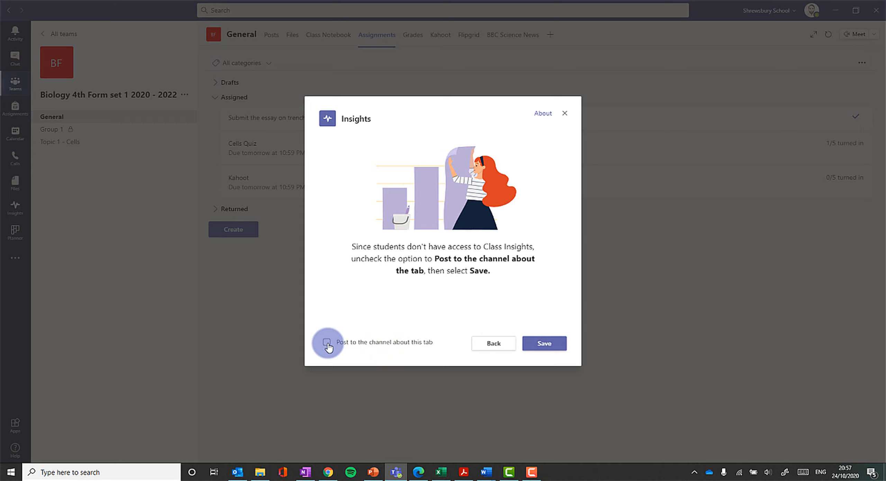
pyautogui.click(543, 343)
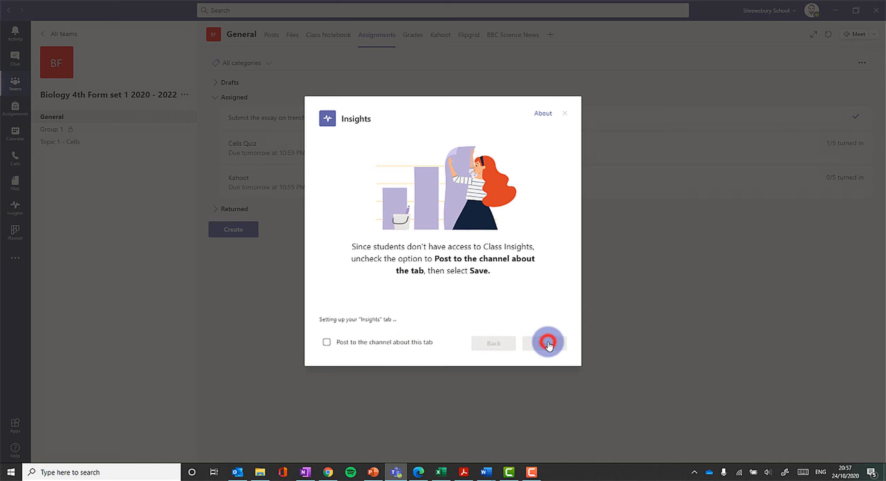
pyautogui.click(546, 343)
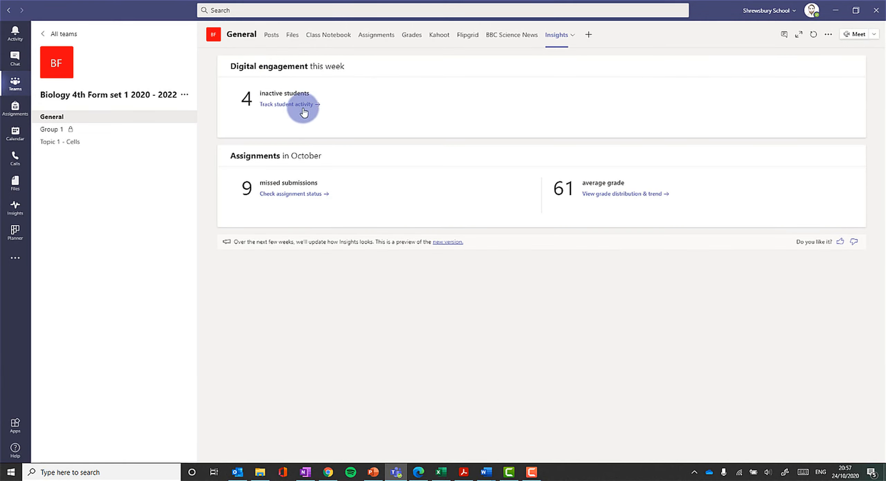
pyautogui.click(286, 104)
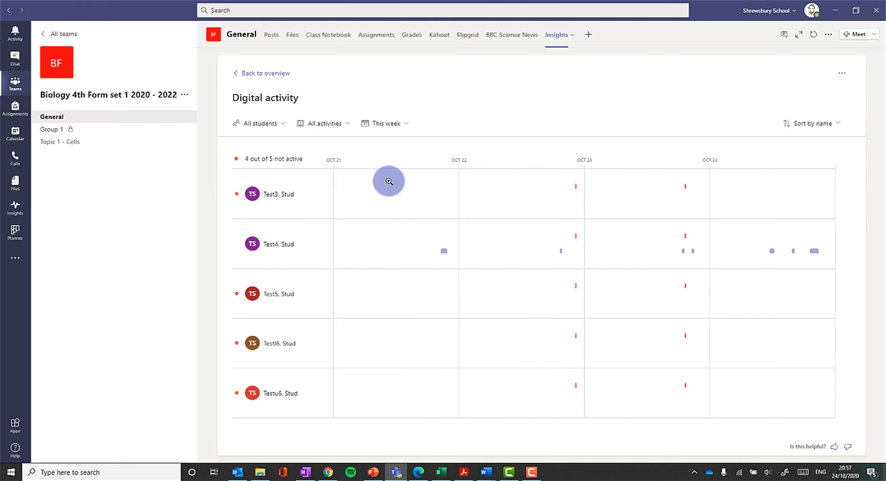
pyautogui.moveTo(834, 245)
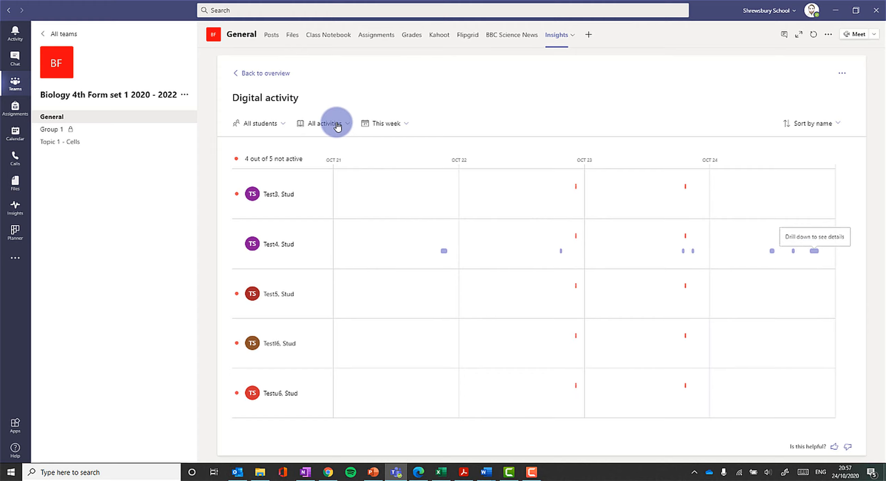
pyautogui.click(323, 123)
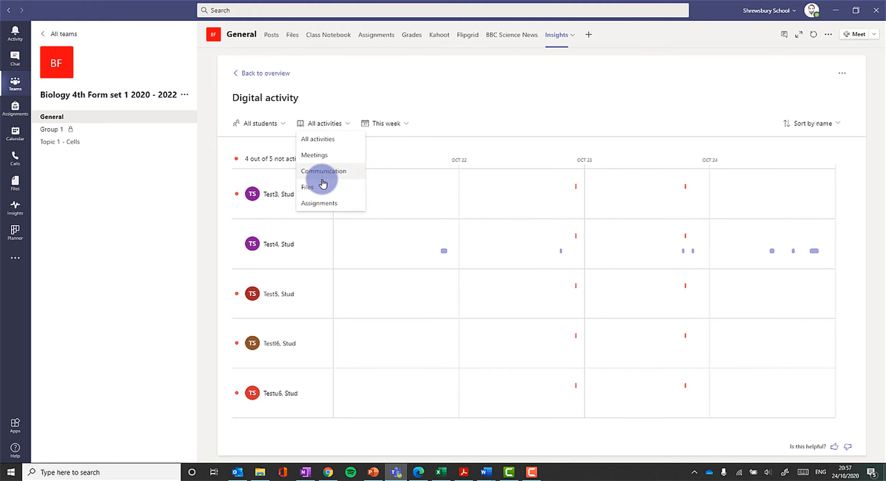
pyautogui.click(319, 203)
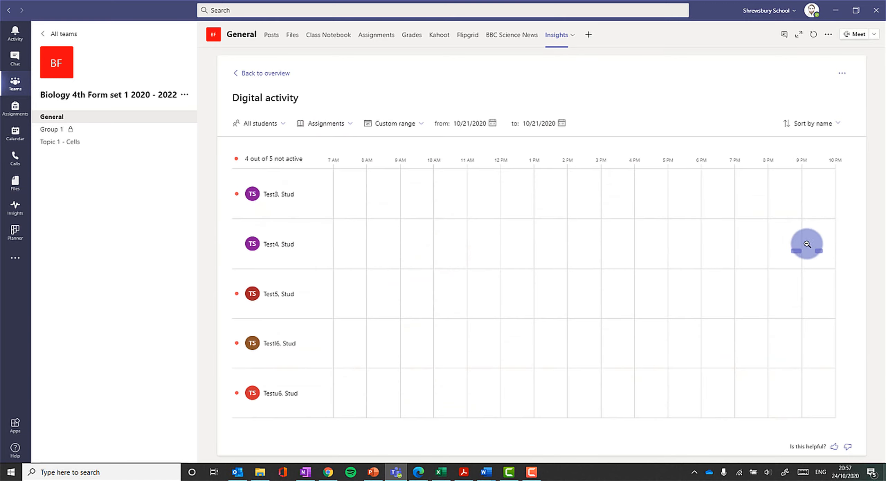
pyautogui.moveTo(783, 228)
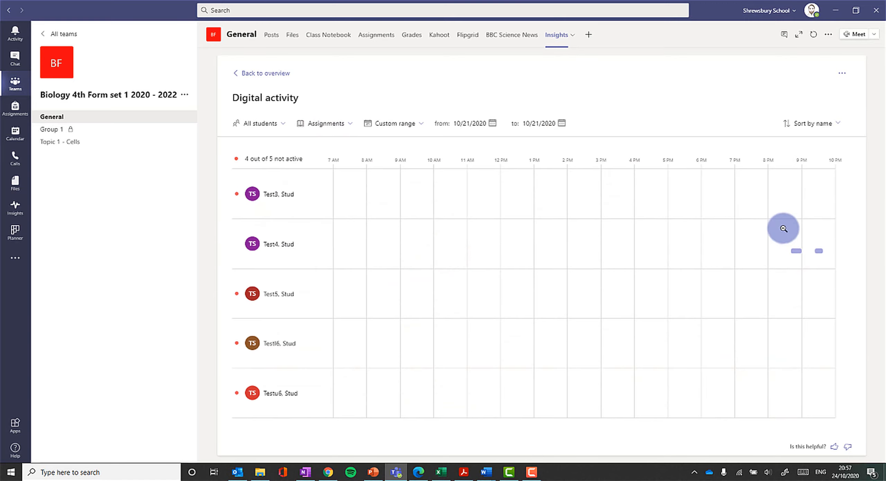
pyautogui.moveTo(800, 257)
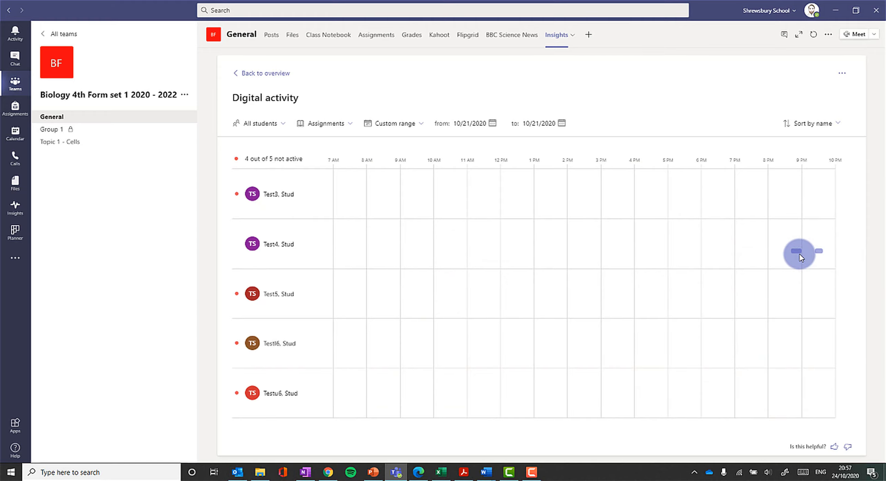
pyautogui.moveTo(260, 73)
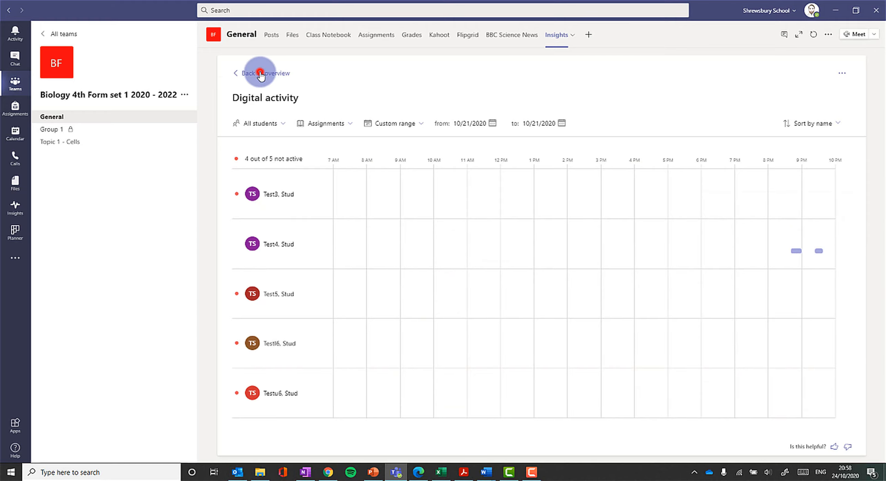
pyautogui.click(248, 74)
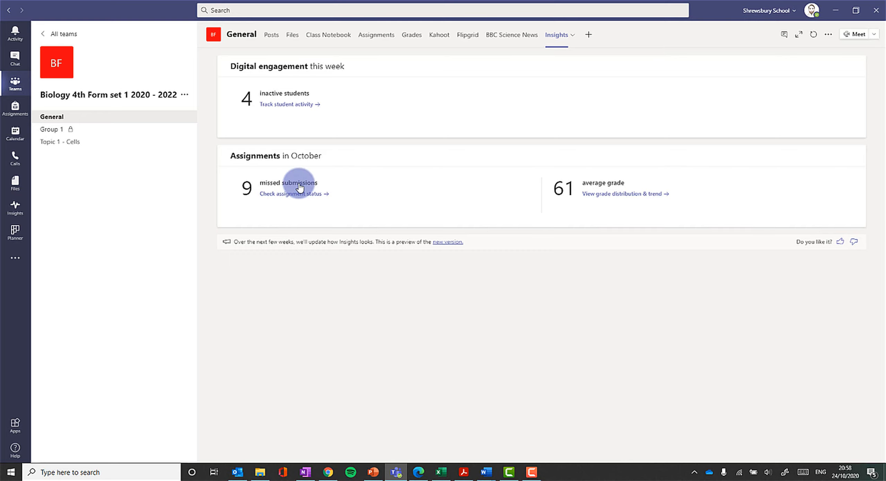
# Show the assignment status report filtered to one student from the All students list
pyautogui.click(290, 193)
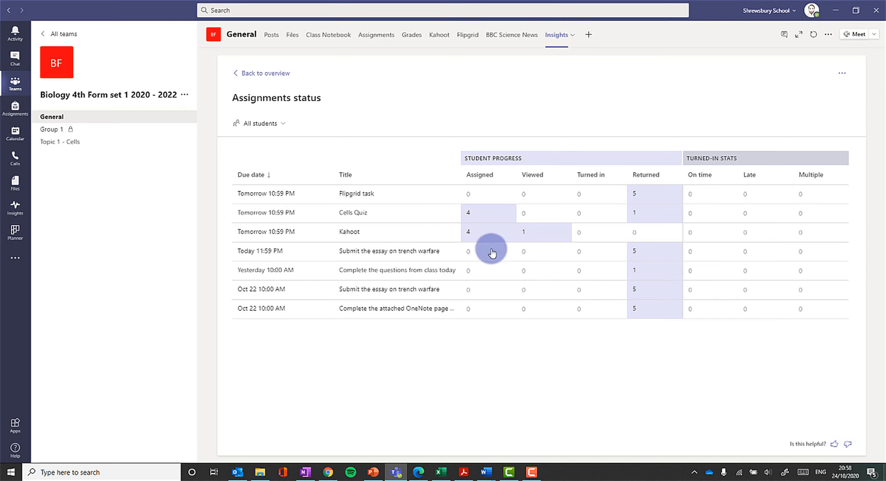
pyautogui.click(260, 123)
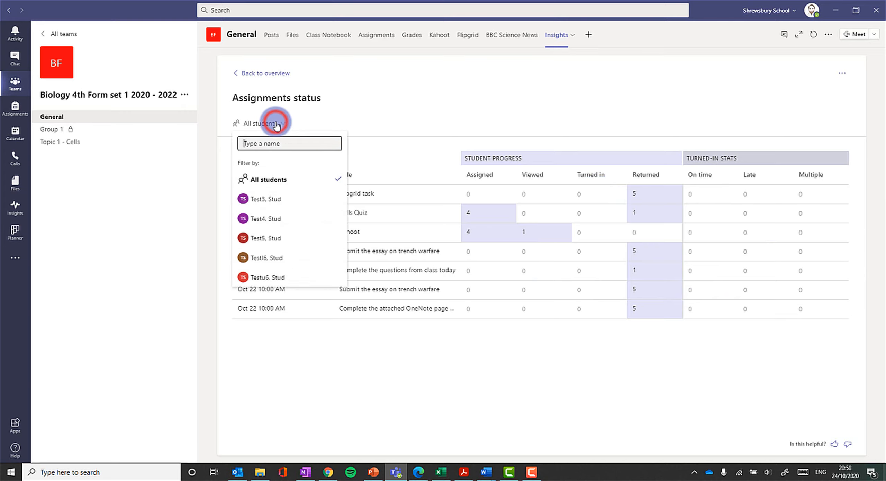
pyautogui.click(266, 218)
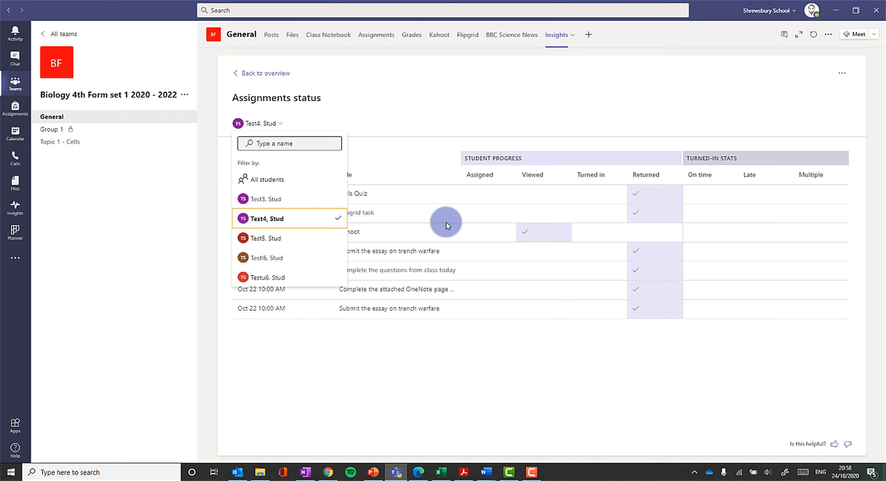
pyautogui.moveTo(242, 77)
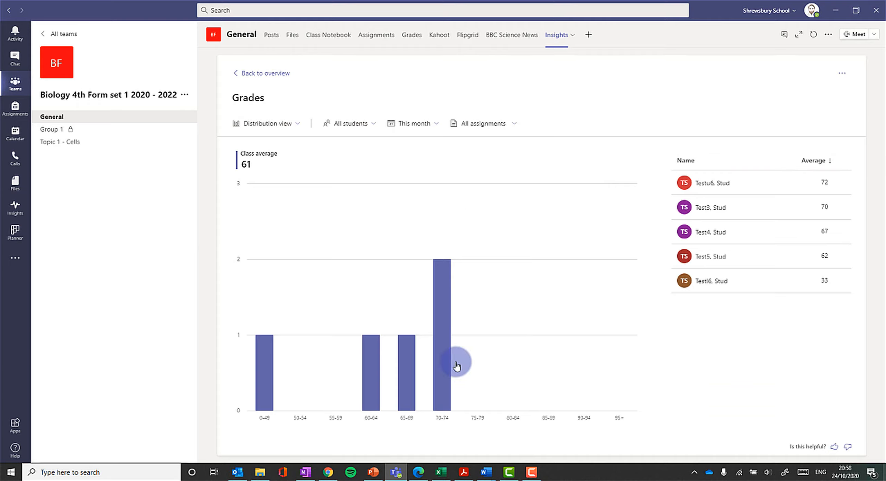
pyautogui.moveTo(276, 244)
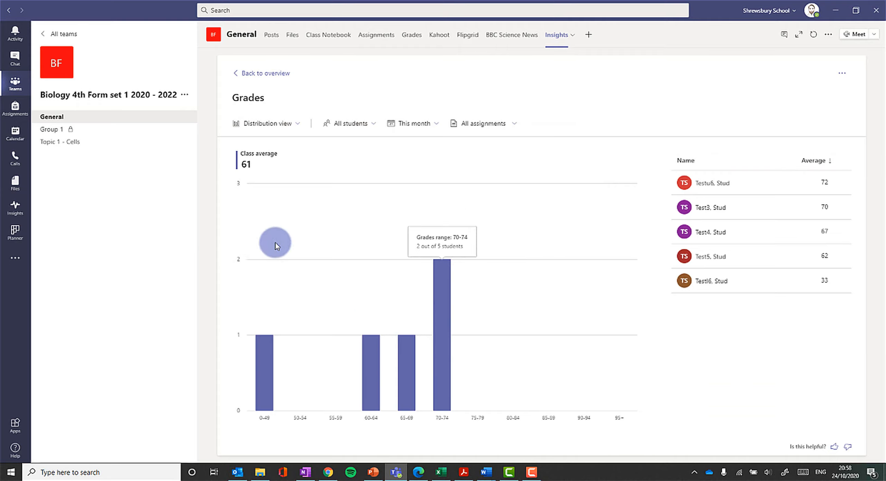
pyautogui.moveTo(836, 171)
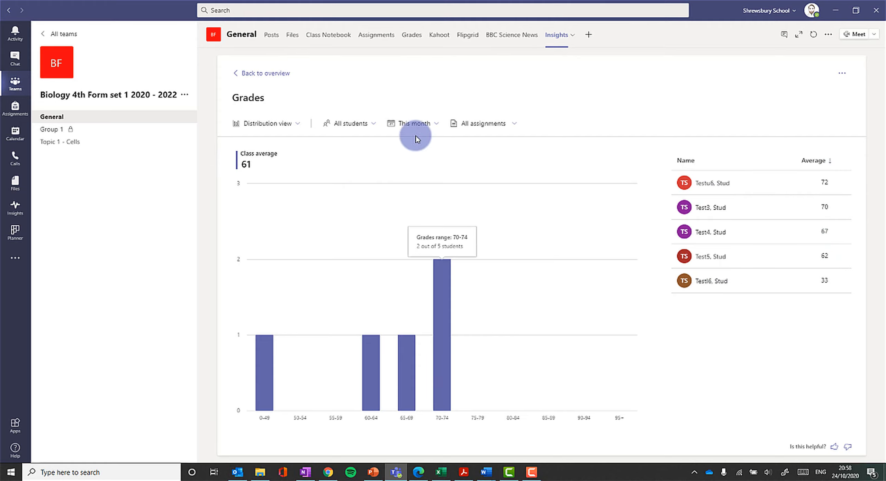
# Filter the grades distribution chart to one student against the class average
pyautogui.click(415, 123)
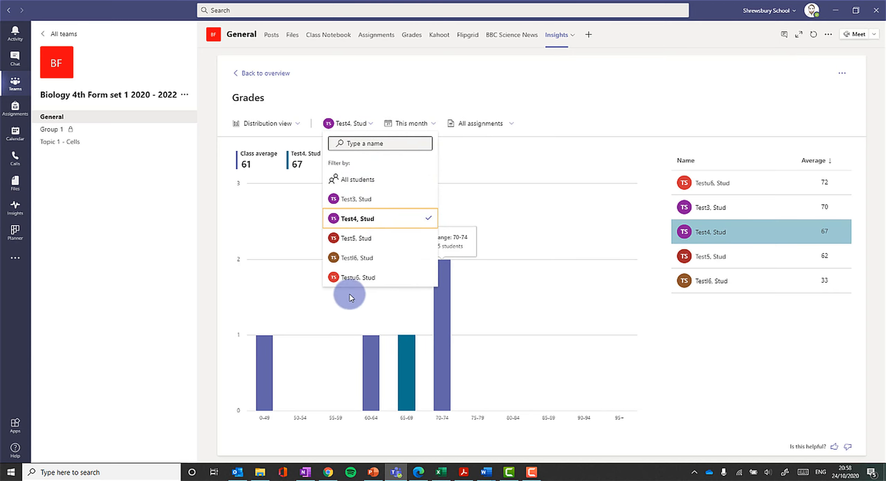
pyautogui.moveTo(267, 166)
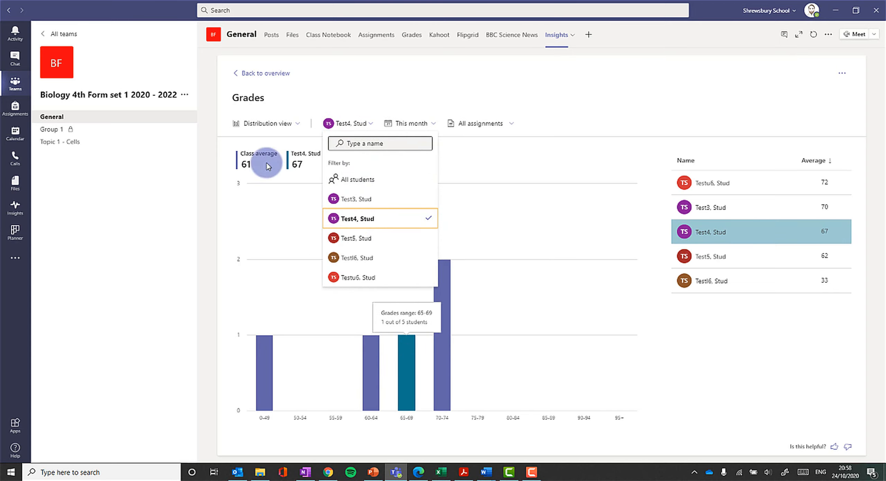
pyautogui.click(266, 123)
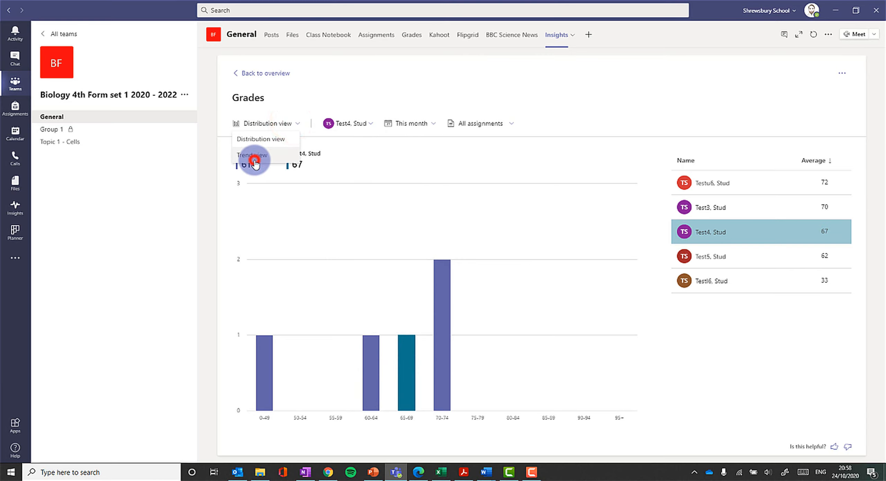
# Switch the student's grades report to the Trend view over the month
pyautogui.click(252, 155)
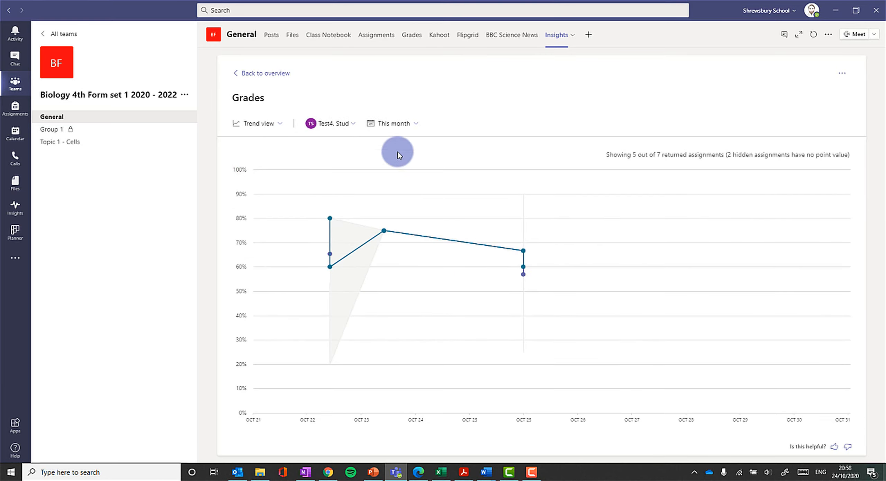
pyautogui.moveTo(284, 106)
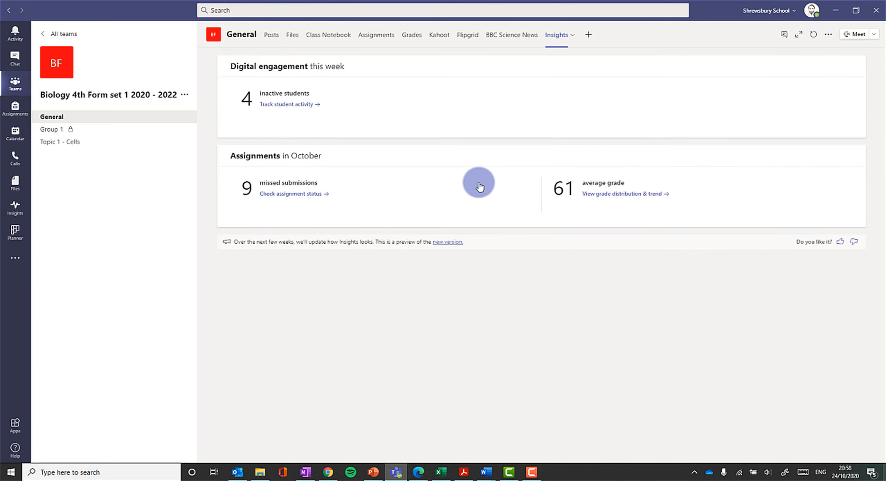
pyautogui.moveTo(466, 192)
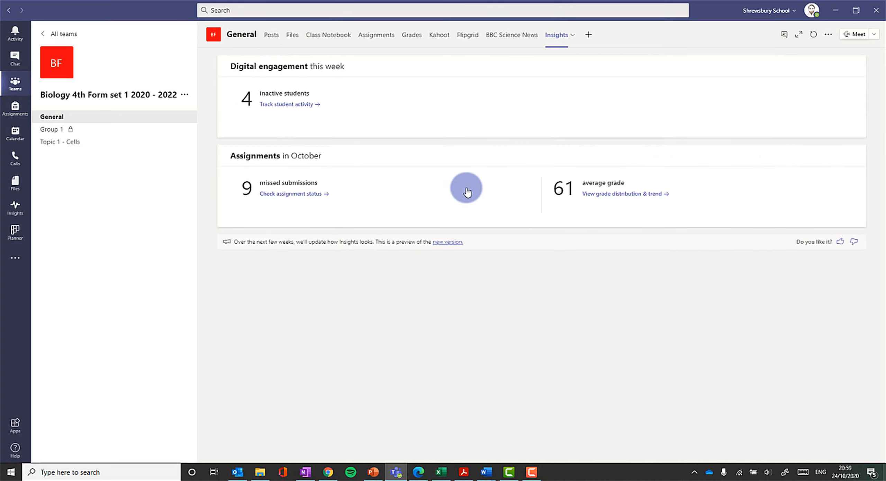